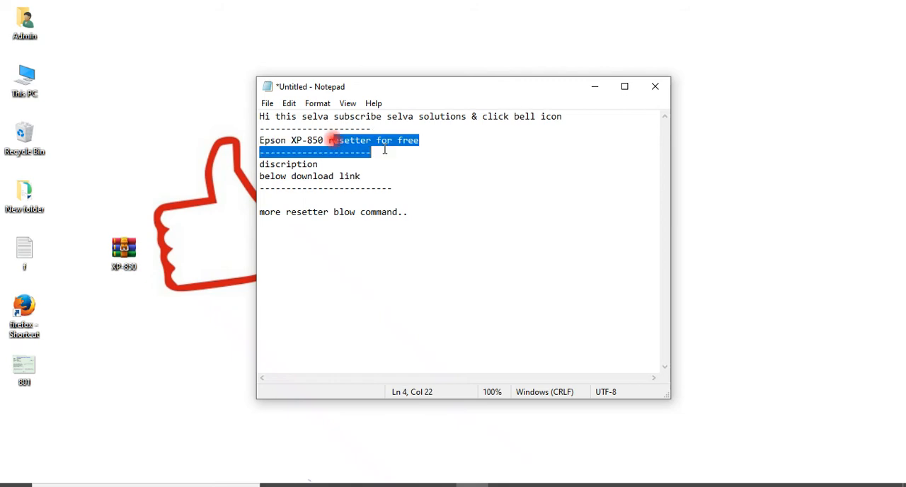
Step: Highlight the Epson XP-850 resetter title line, then clear the highlight
click(325, 171)
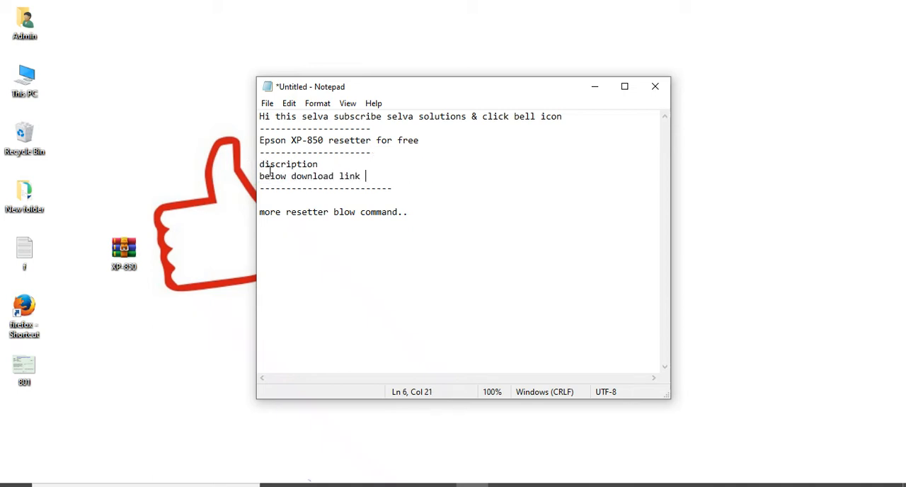
drag(291, 140, 372, 151)
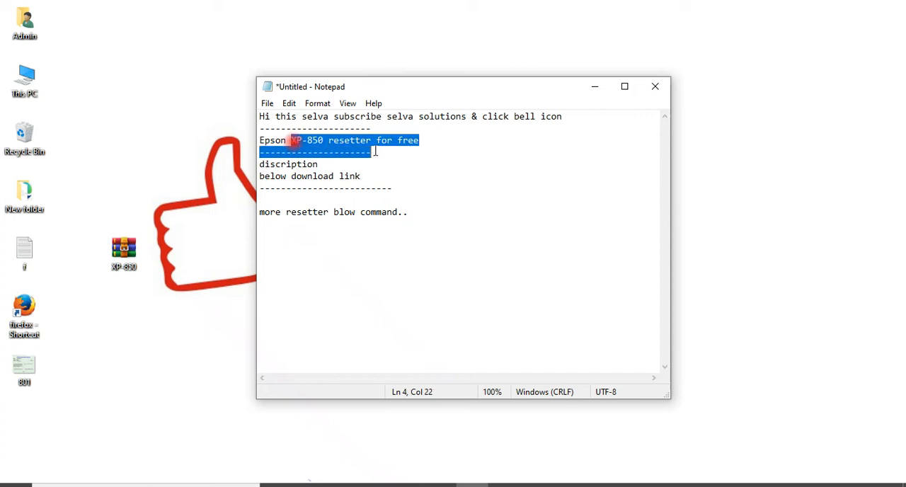
click(261, 212)
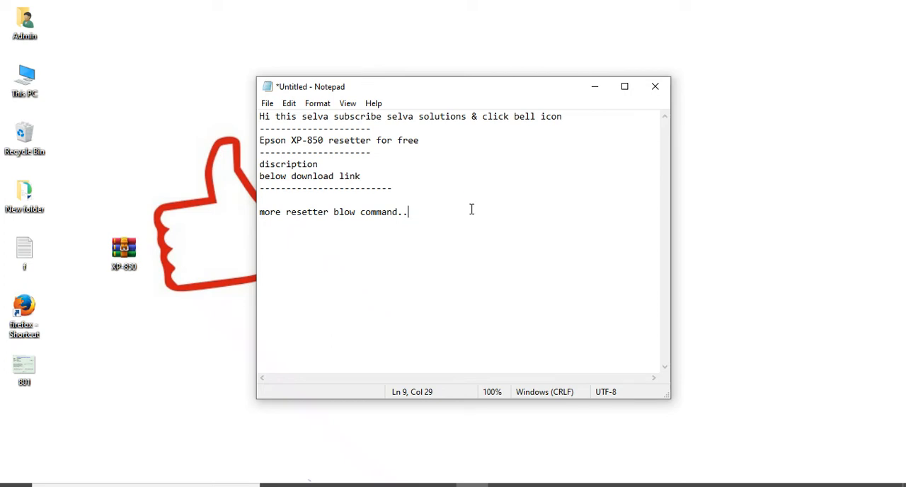
Step: Browse up to the parent New folder and into the Adjustment Programs folder
double_click(410, 117)
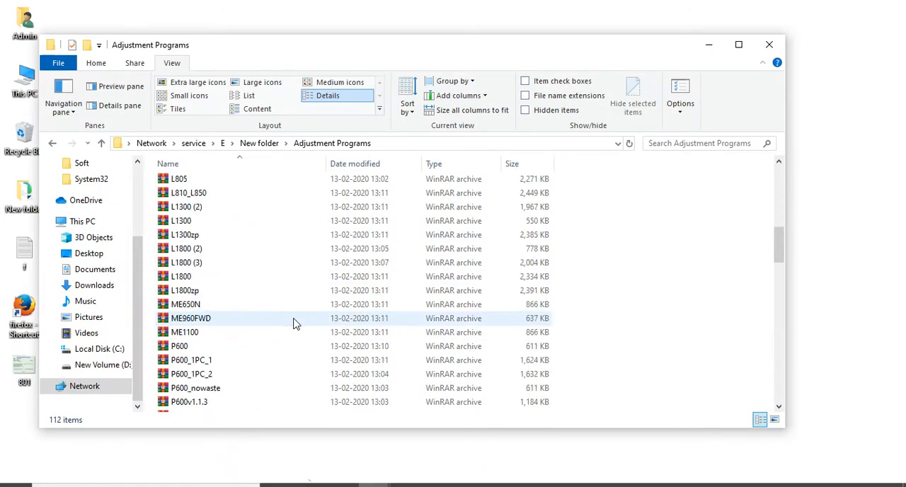
scroll(up, 3)
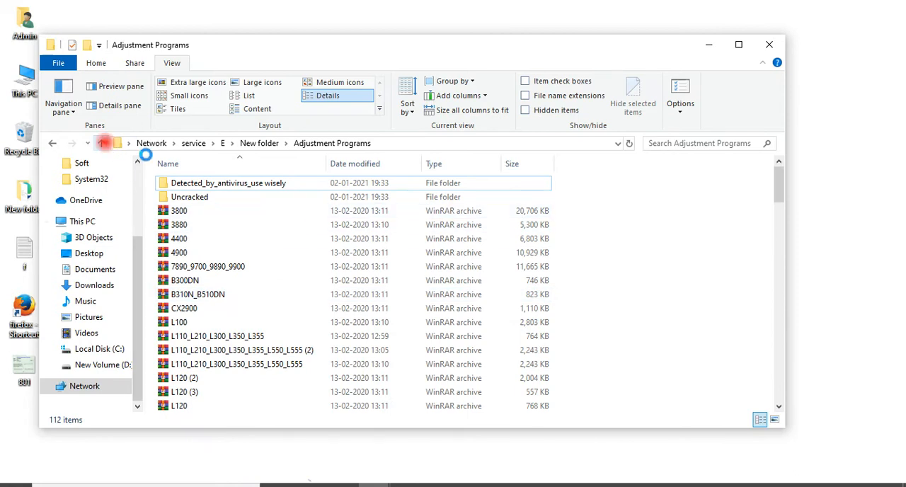
click(228, 182)
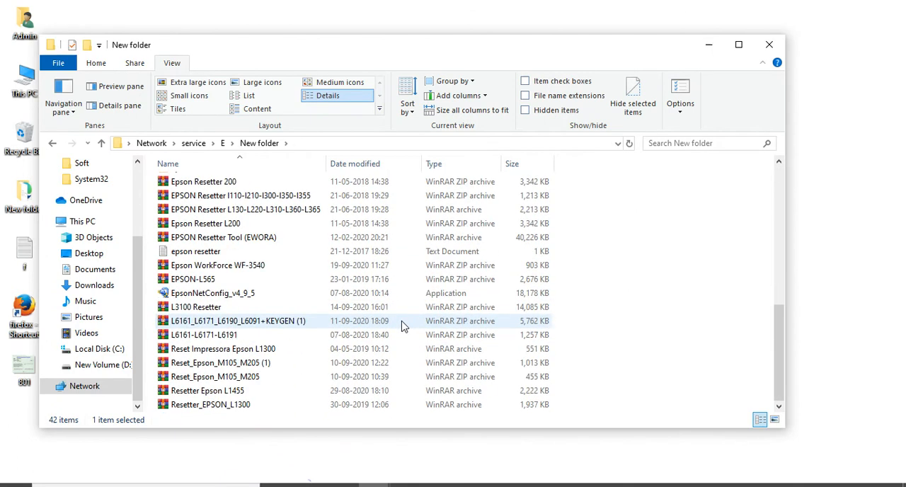
scroll(up, 3)
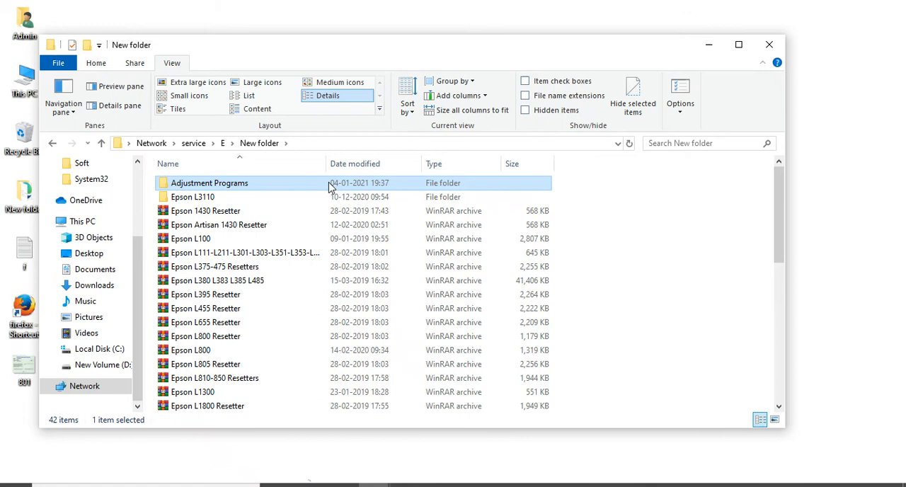
double_click(209, 182)
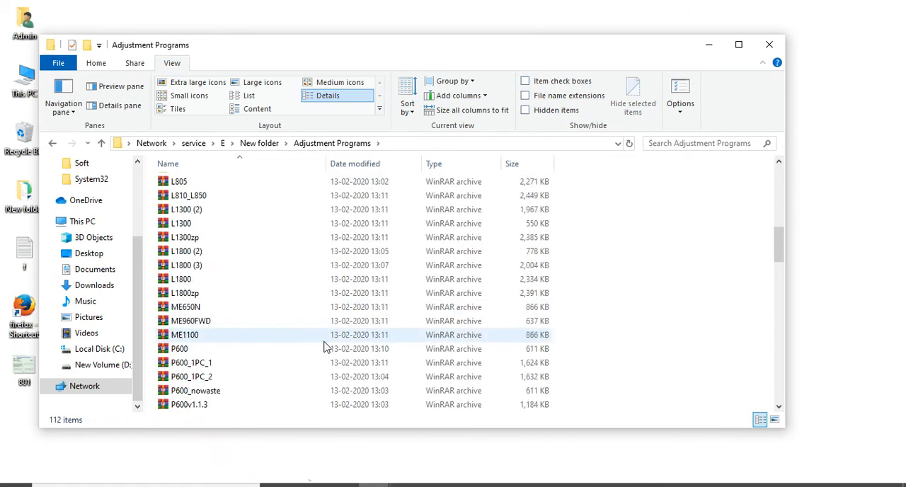
scroll(down, 3)
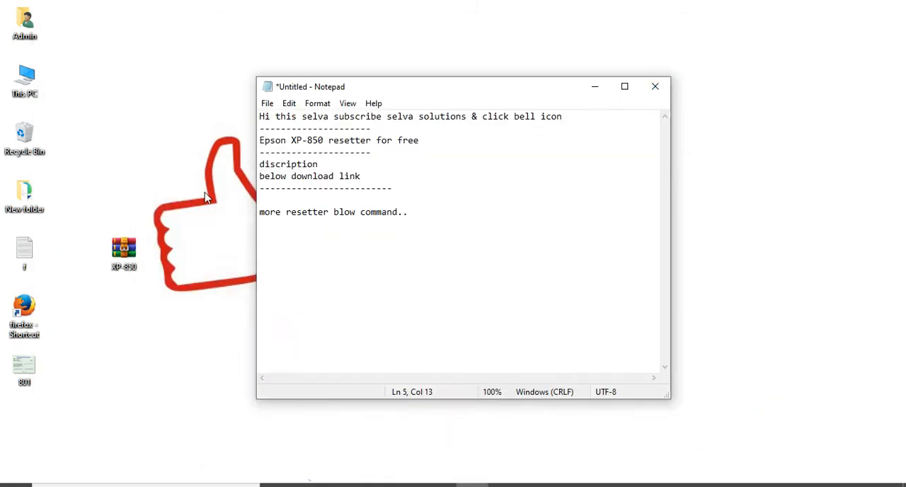
Step: Extract the XP-850 archive to Desktop\XP-850 and open the new folder
right_click(124, 252)
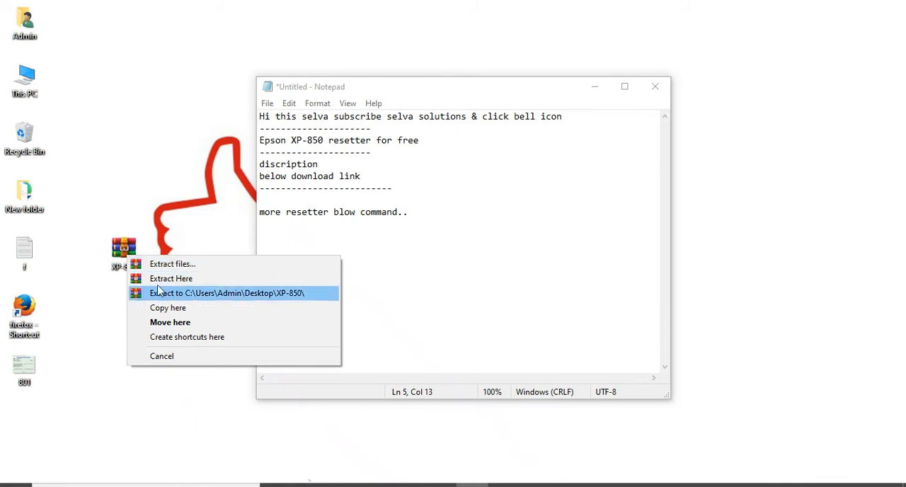
click(226, 293)
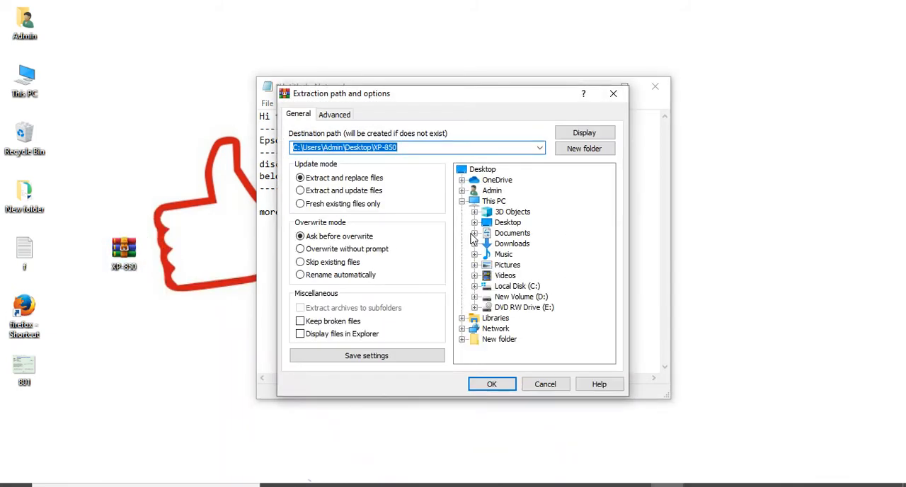
right_click(124, 253)
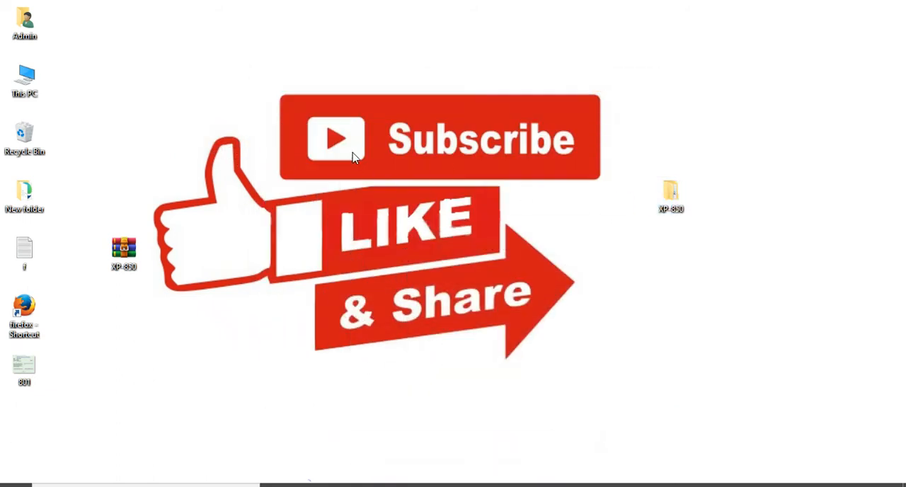
double_click(670, 191)
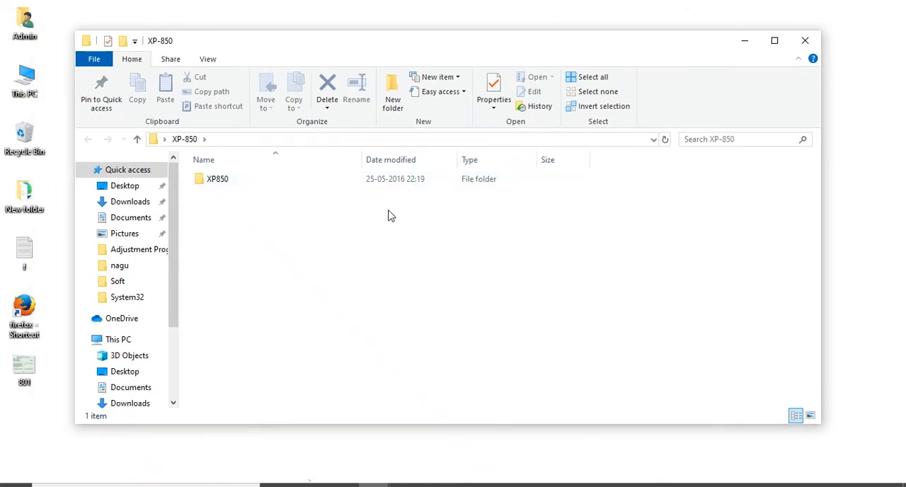
Step: Open the XP850 subfolder, run AdjProg and accept the license agreement
double_click(217, 178)
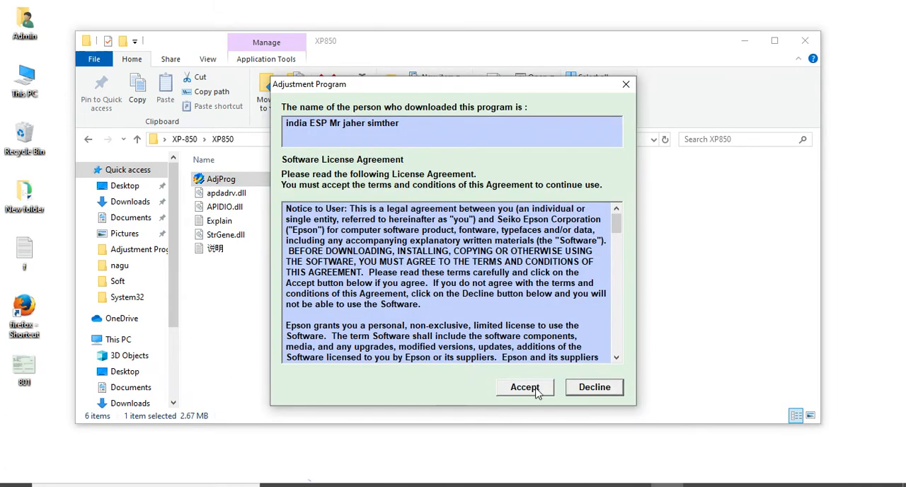
click(524, 387)
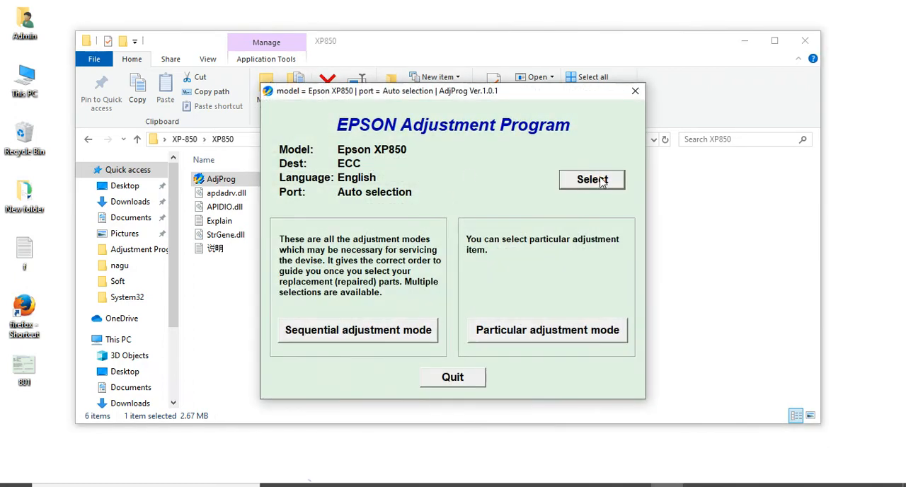
mouse_move(598, 185)
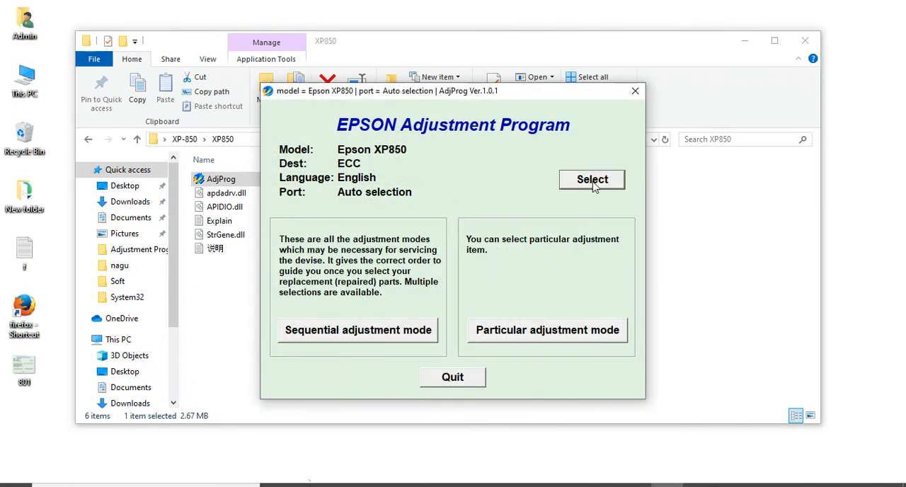
Step: Set the port to Auto selection, enter Particular adjustment mode, and scroll to Maintenance
click(592, 179)
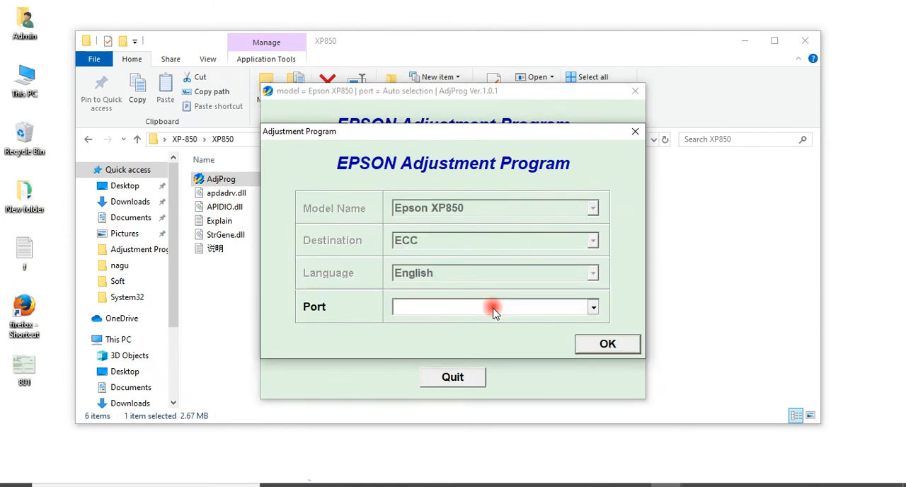
click(594, 307)
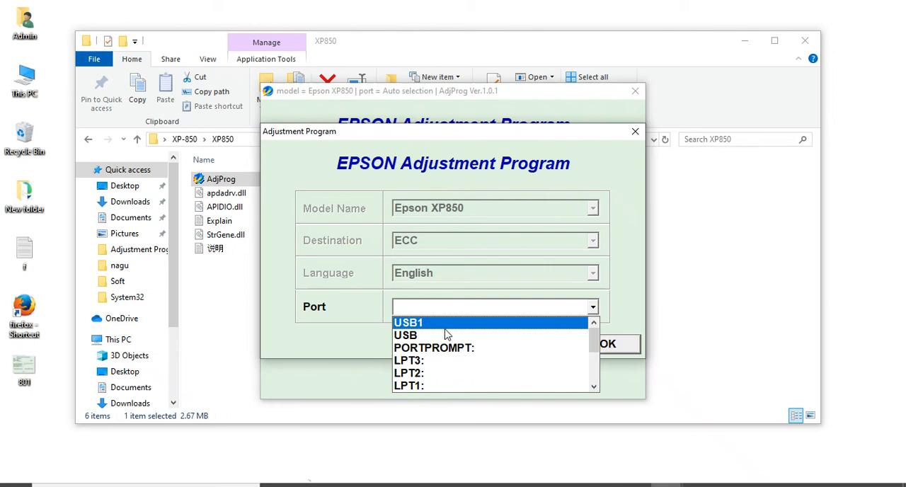
mouse_move(452, 334)
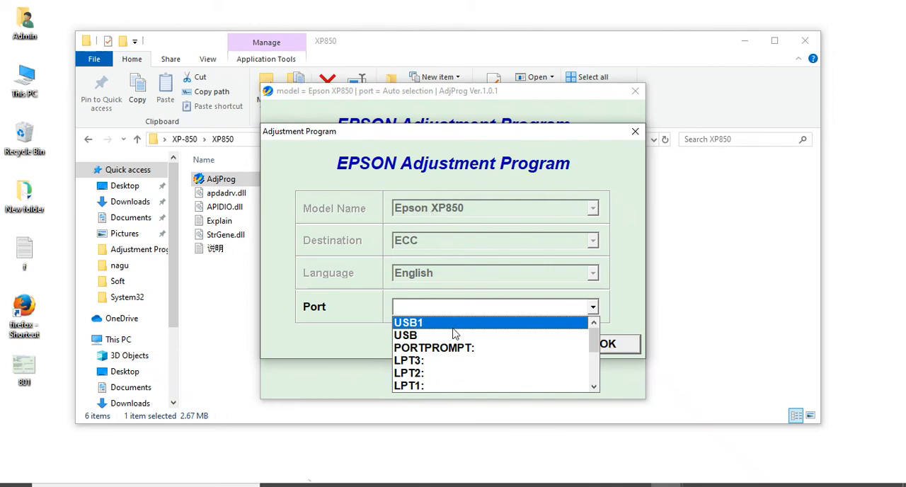
mouse_move(487, 316)
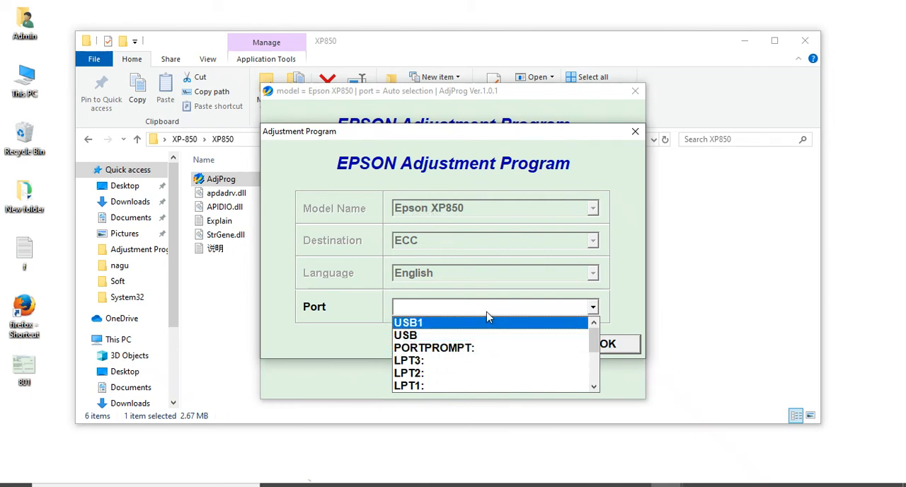
click(406, 334)
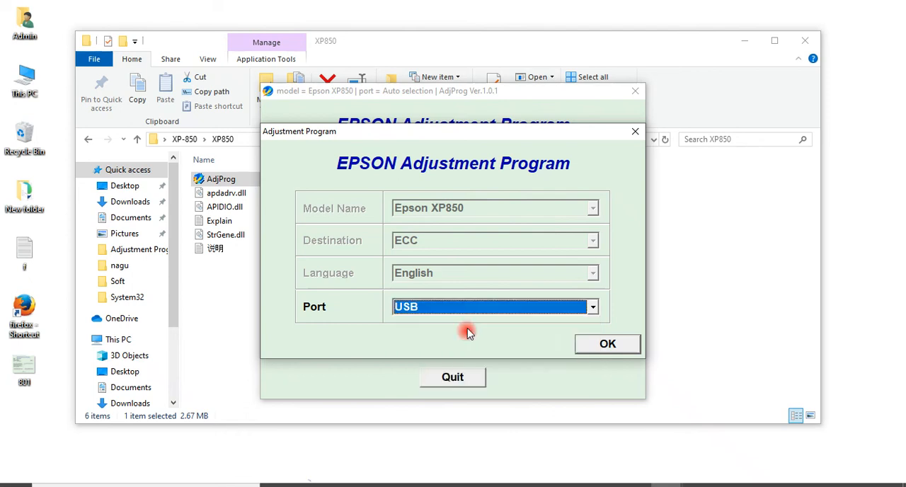
click(591, 306)
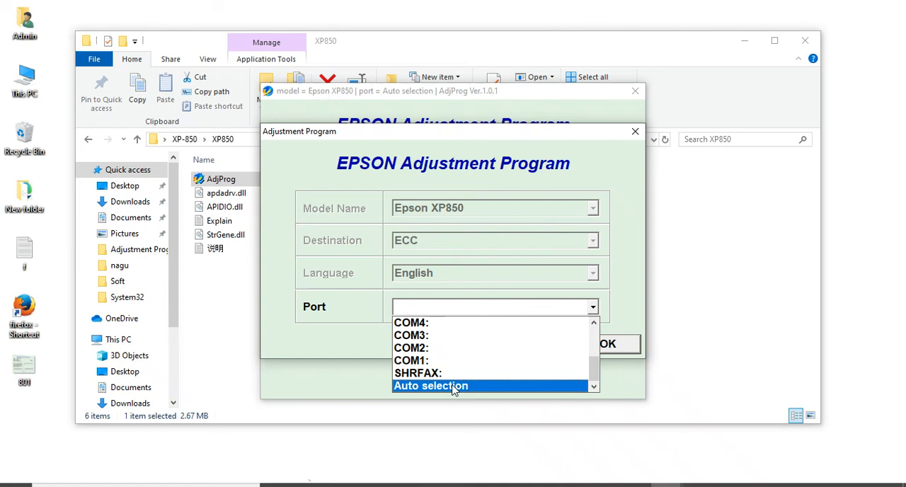
click(430, 385)
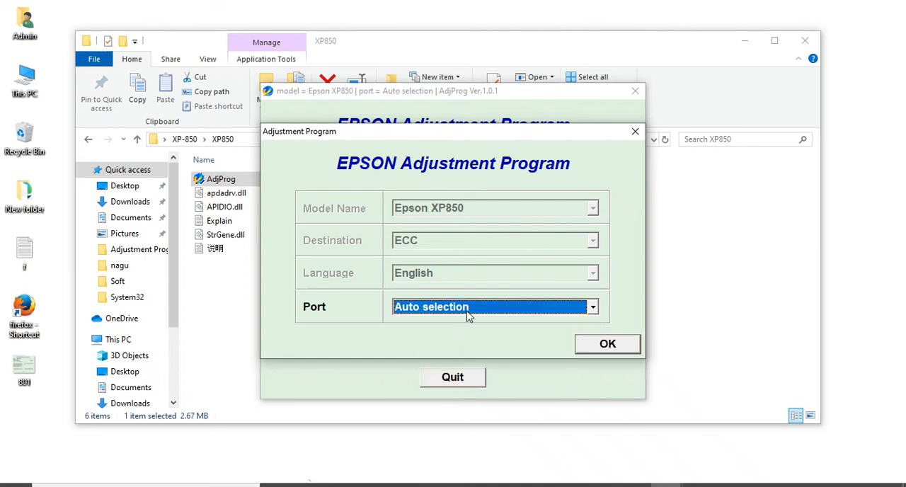
mouse_move(469, 310)
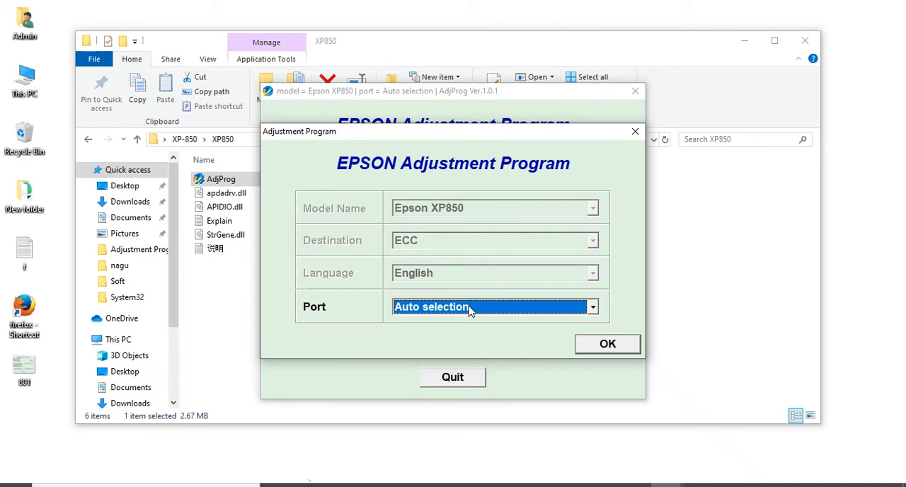
click(592, 307)
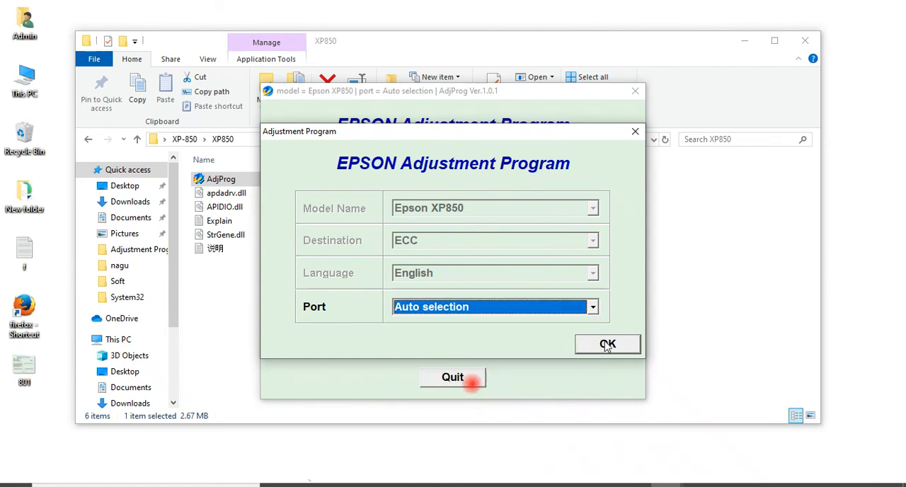
click(608, 344)
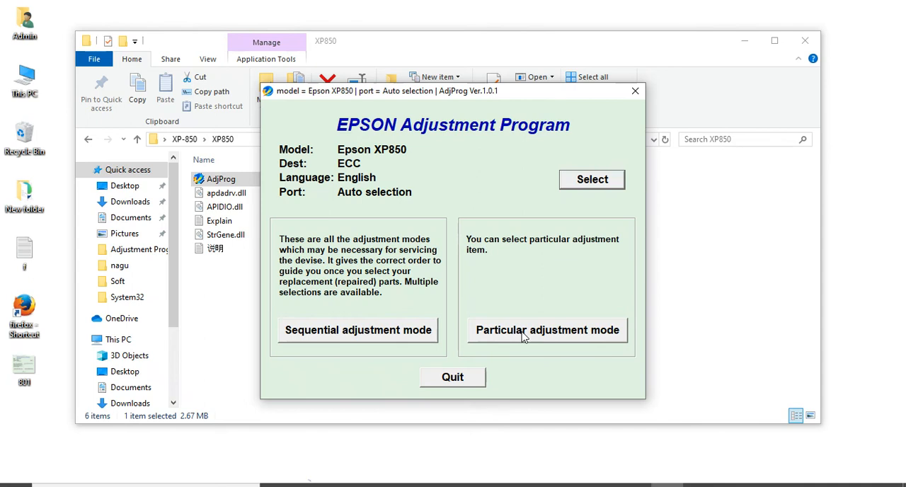
click(546, 330)
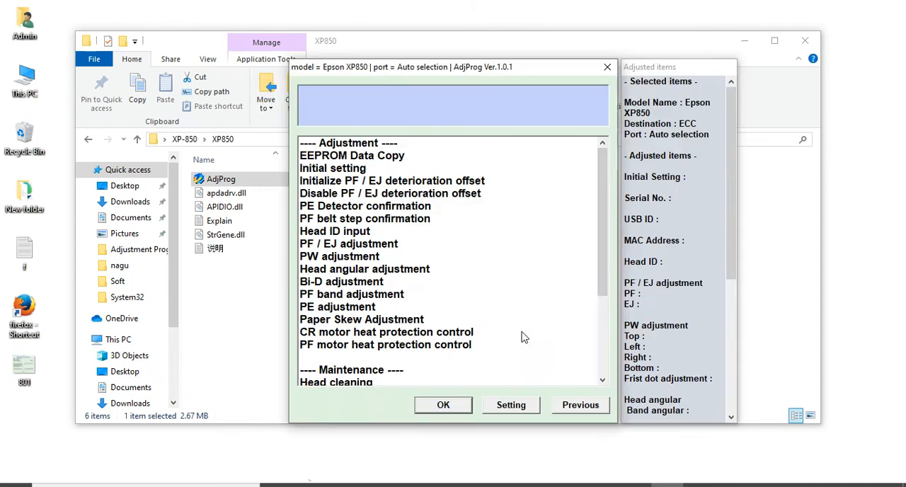
scroll(down, 3)
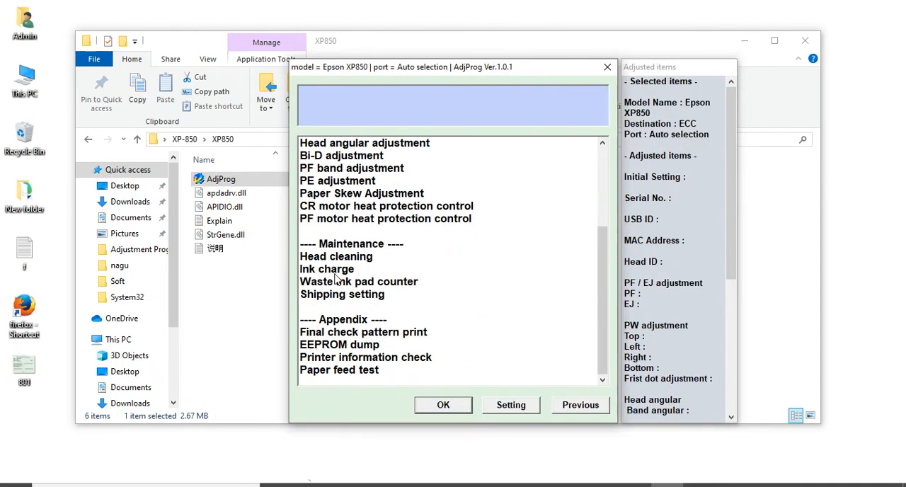
Step: Select the Waste ink pad counter item under Maintenance
click(607, 67)
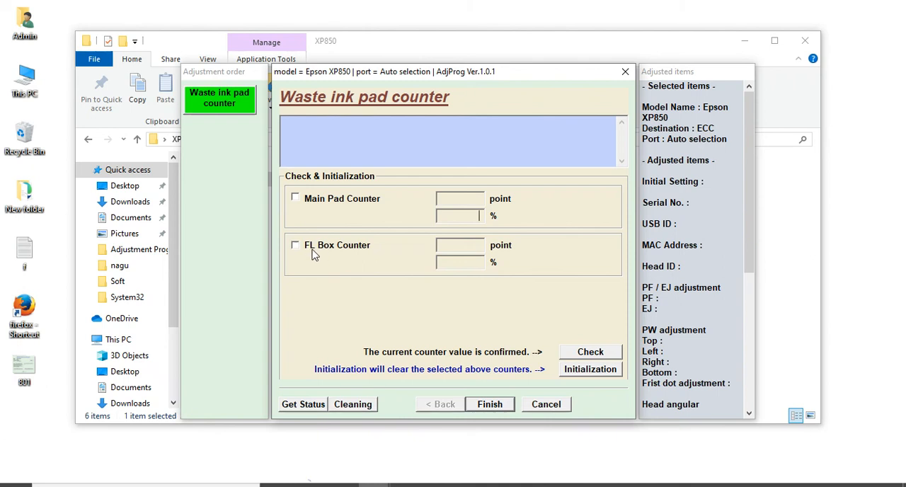
mouse_move(322, 254)
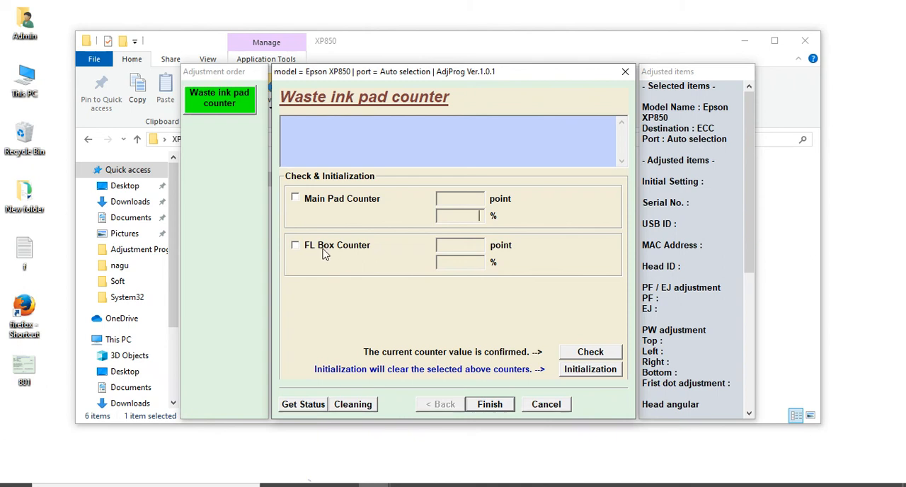
mouse_move(320, 251)
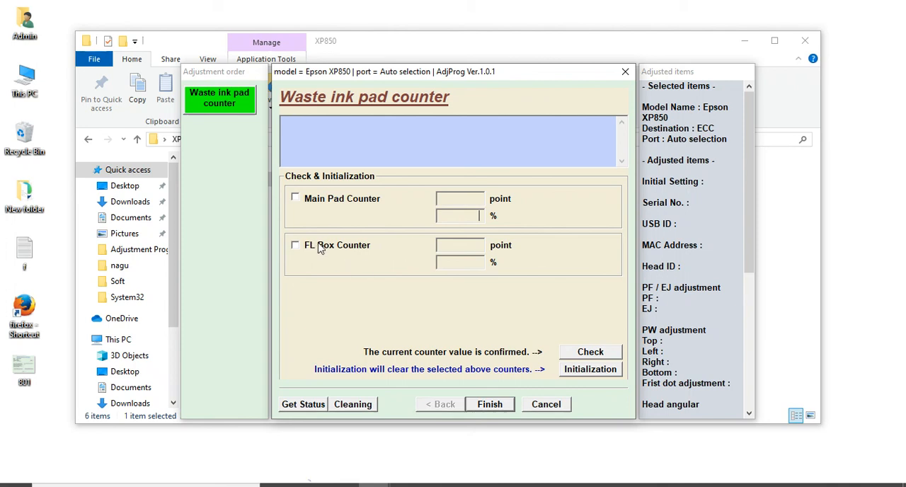
mouse_move(423, 229)
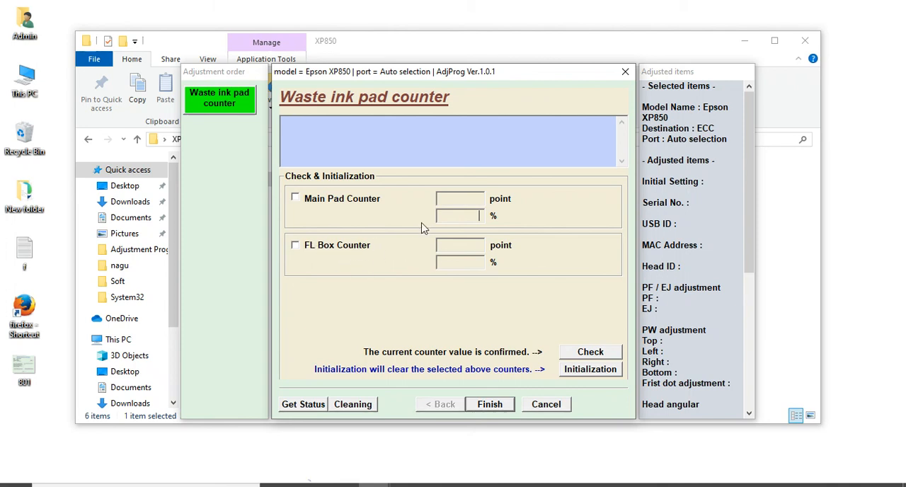
mouse_move(449, 200)
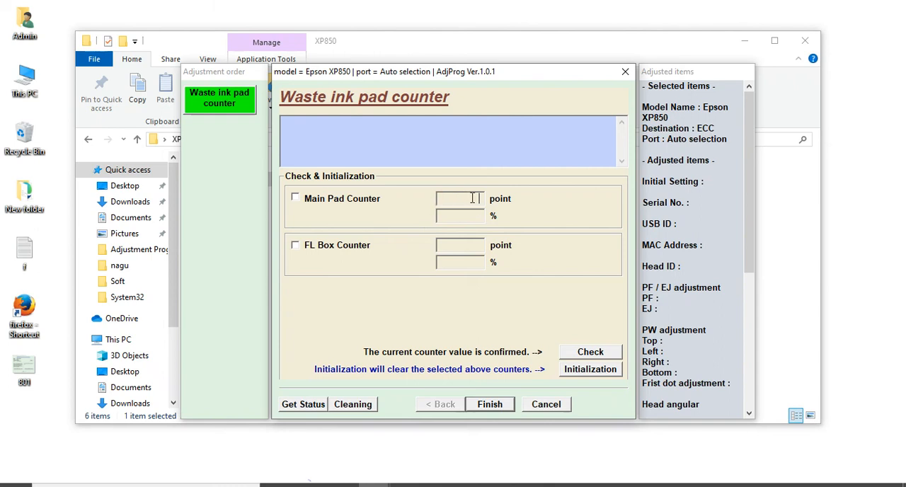
mouse_move(294, 217)
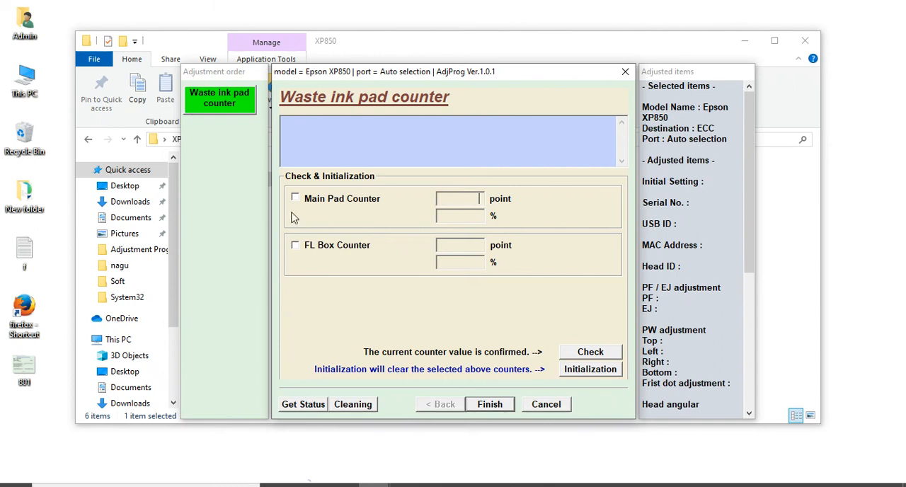
Step: Tick the Main Pad Counter checkbox, leaving FL Box Counter unchecked
click(295, 198)
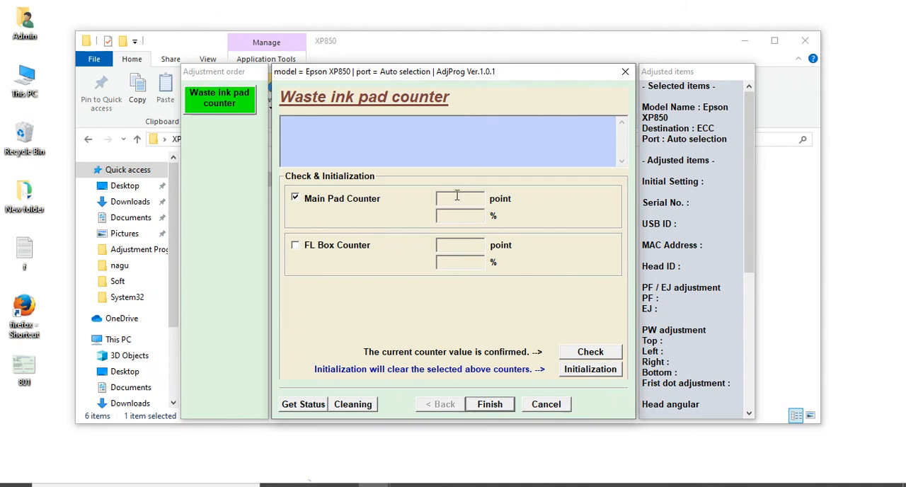
mouse_move(462, 203)
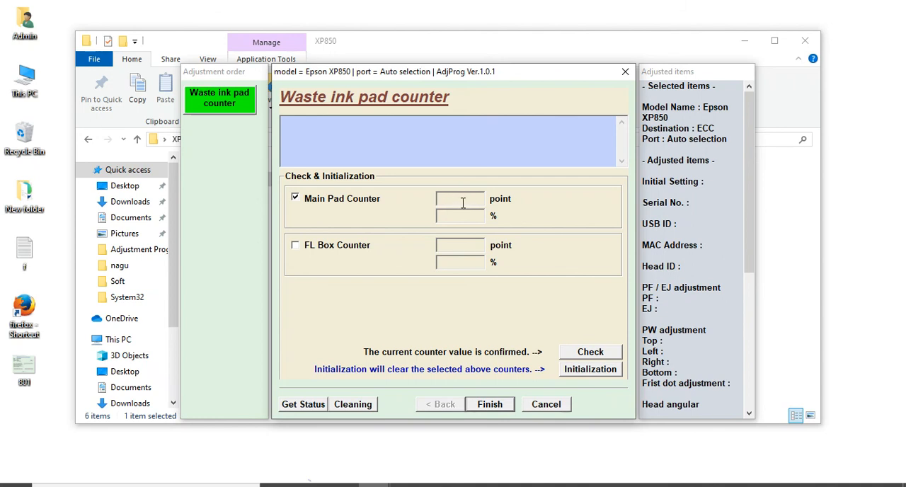
mouse_move(524, 275)
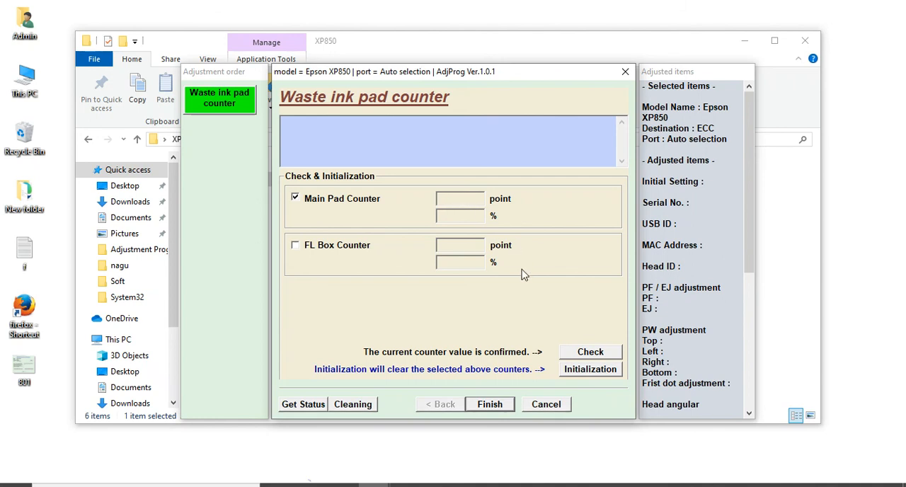
mouse_move(590, 369)
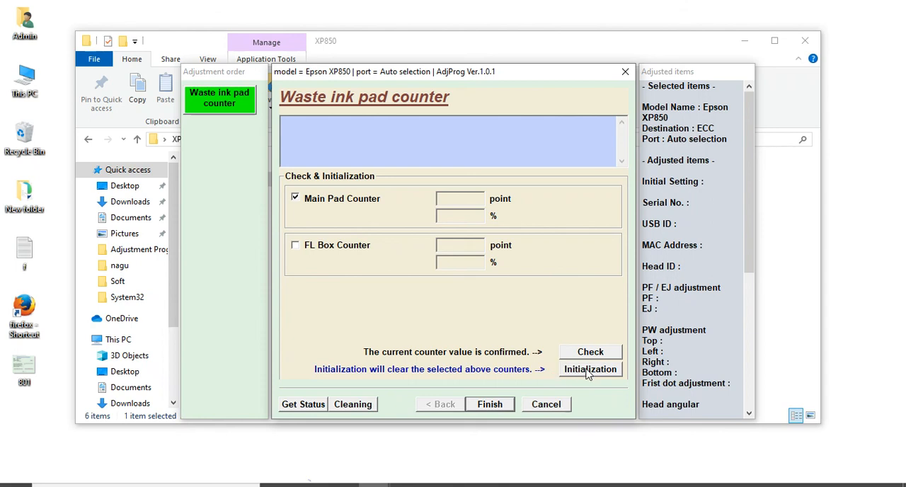
mouse_move(576, 361)
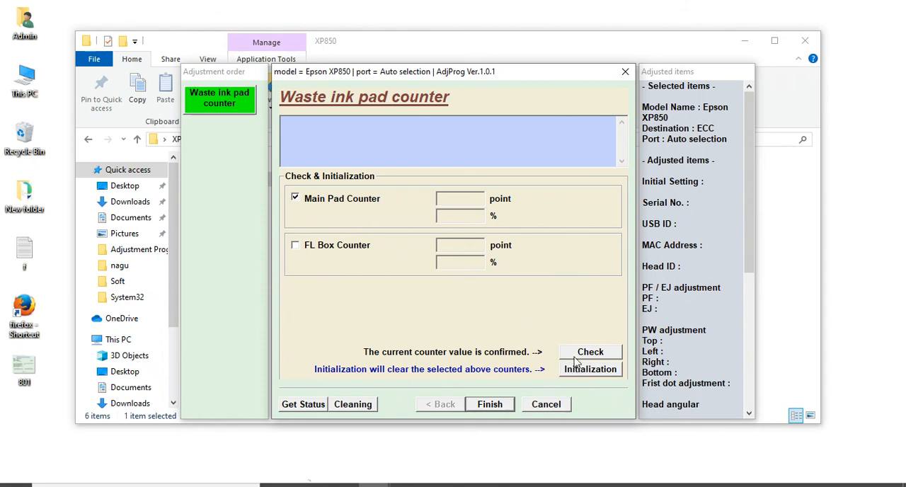
mouse_move(436, 227)
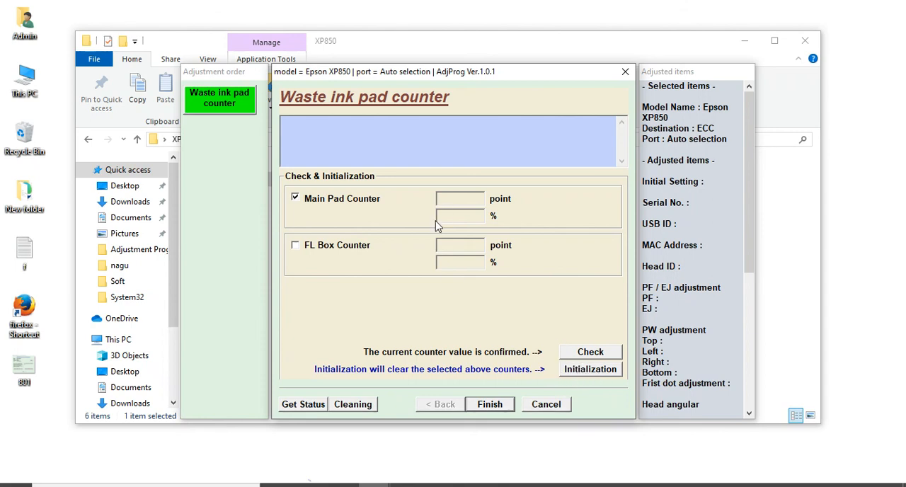
mouse_move(480, 243)
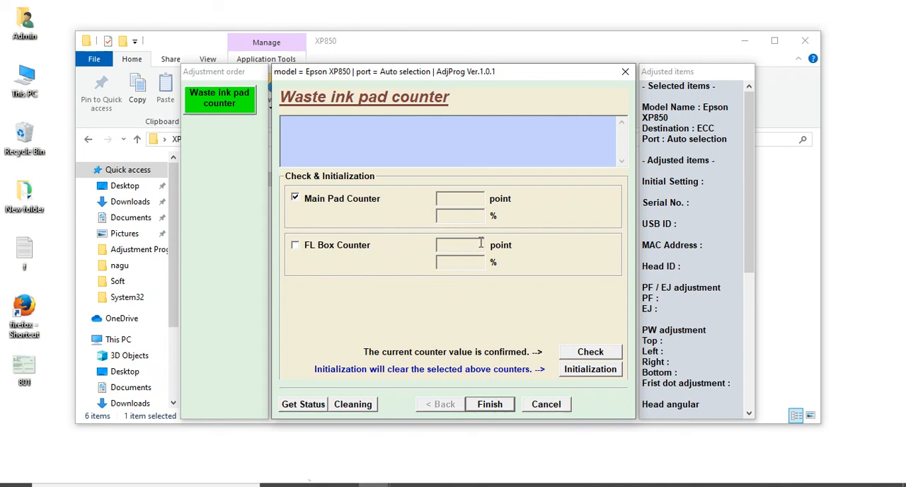
mouse_move(525, 336)
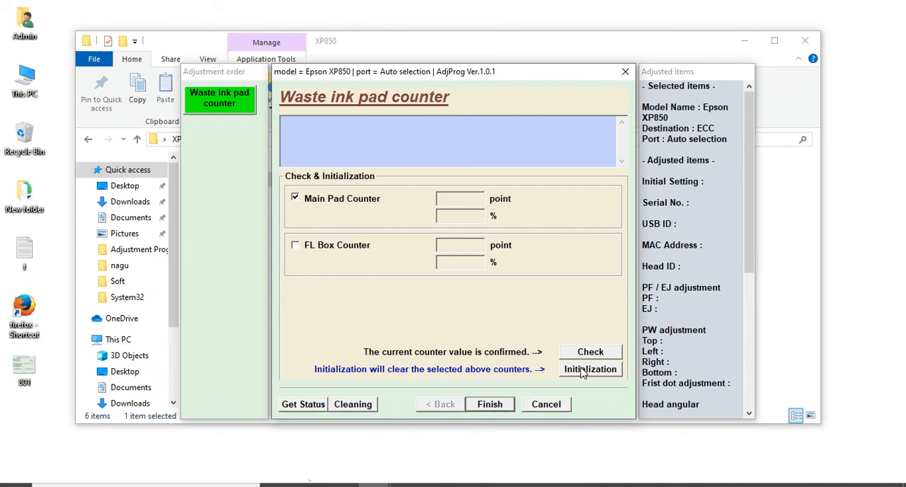
mouse_move(512, 288)
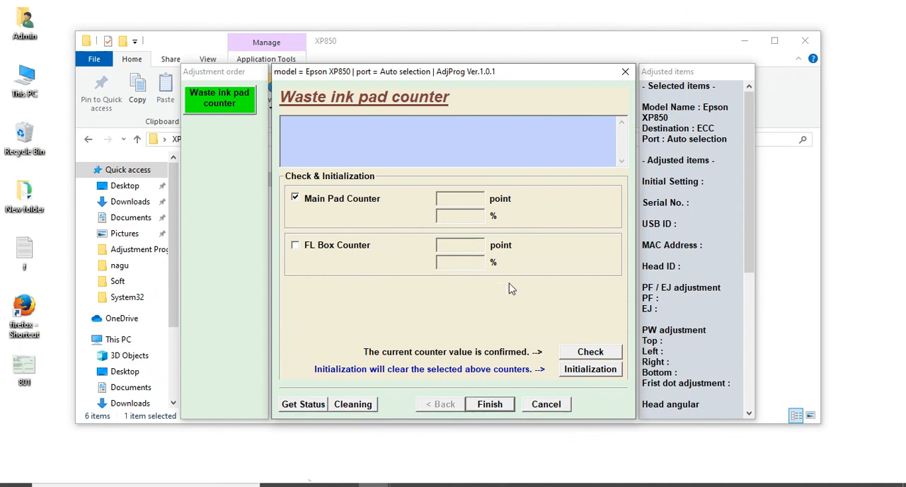
click(295, 198)
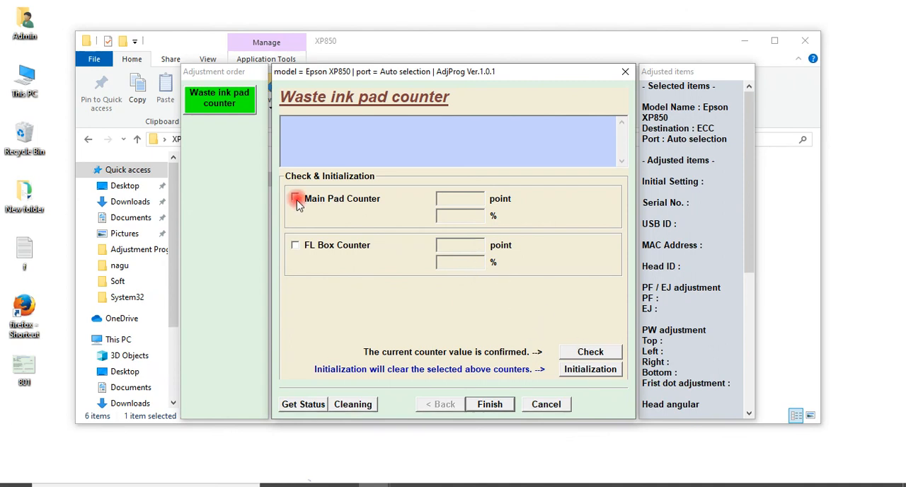
click(295, 198)
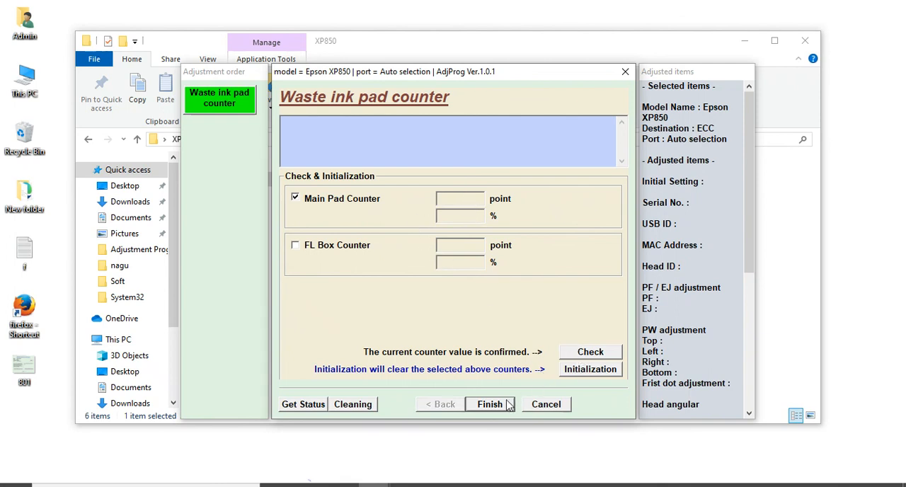
mouse_move(536, 404)
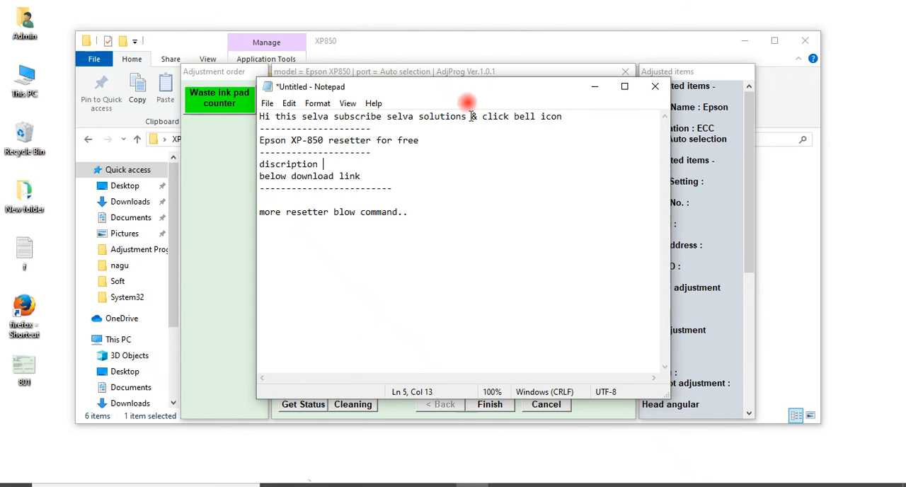
Step: Move the Notepad note lower, highlight its description and download link, then deselect
drag(467, 86, 467, 106)
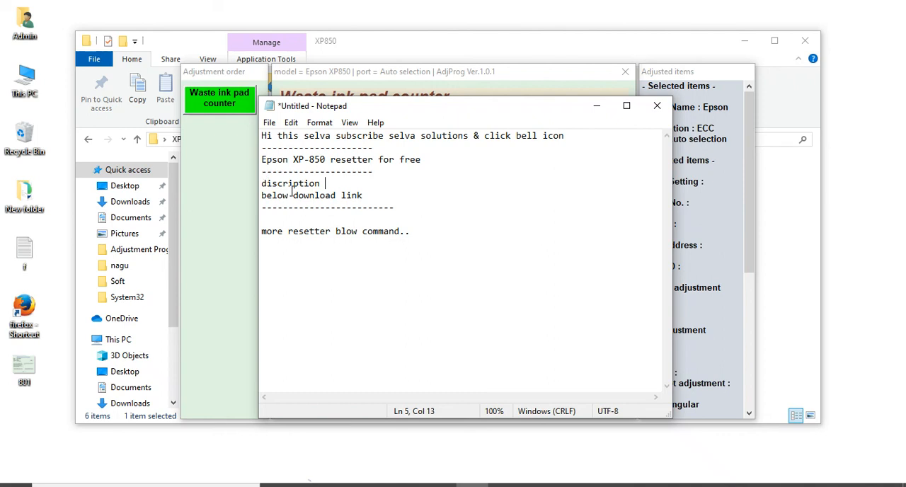
drag(261, 183, 394, 206)
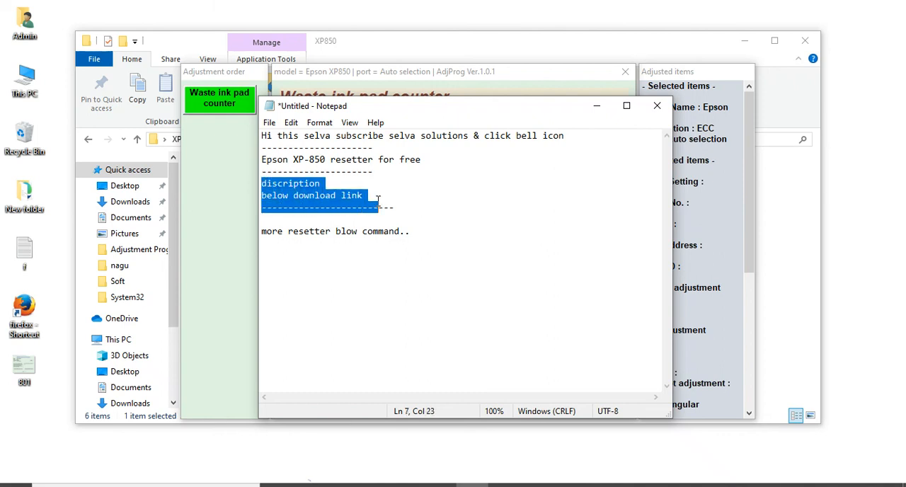
click(268, 247)
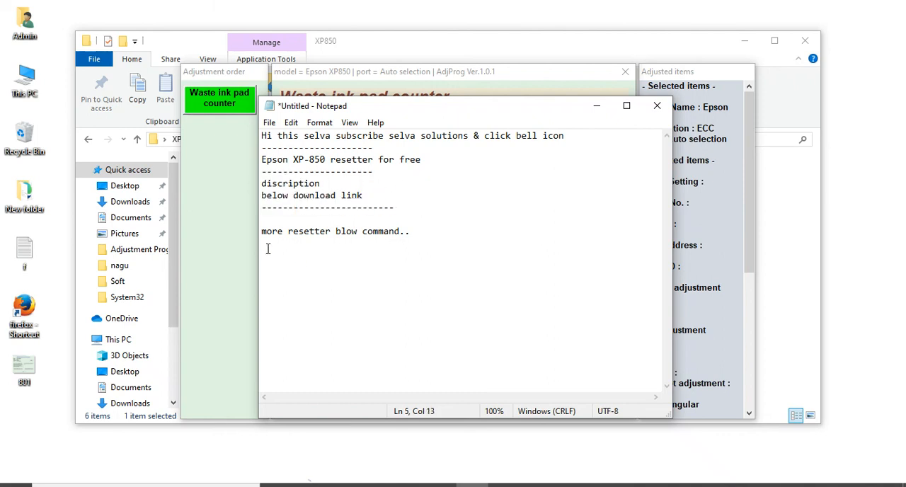
mouse_move(437, 235)
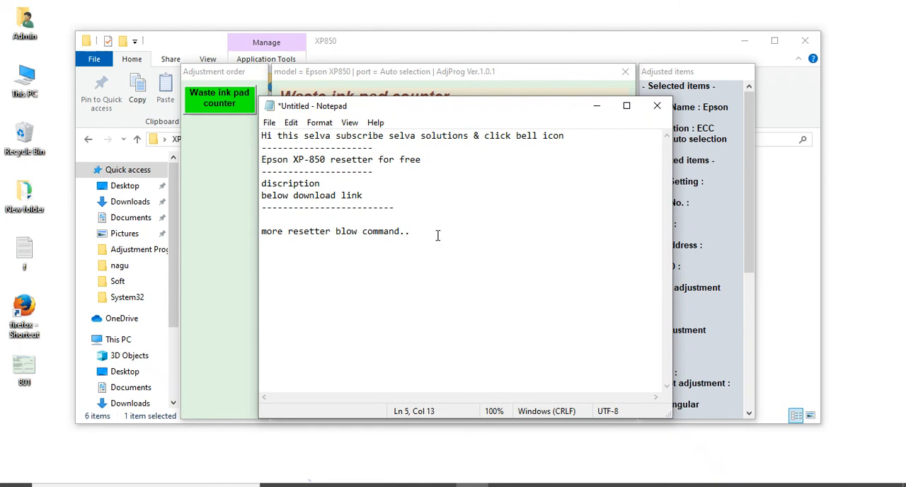